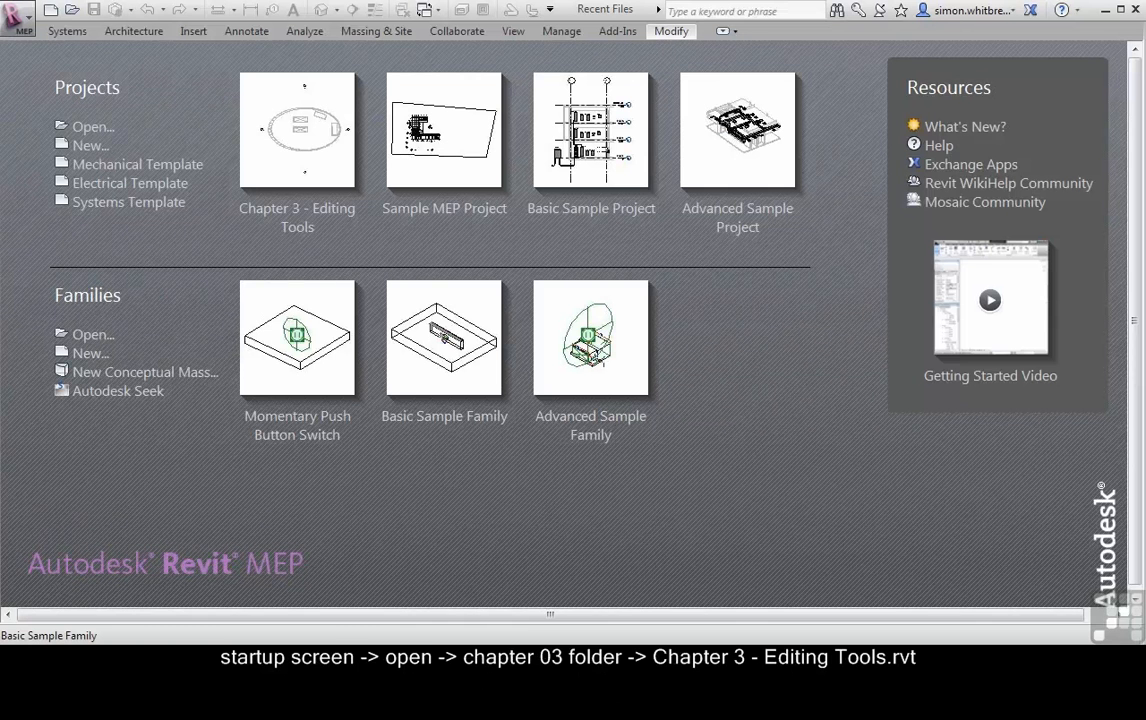
mouse_move(78, 136)
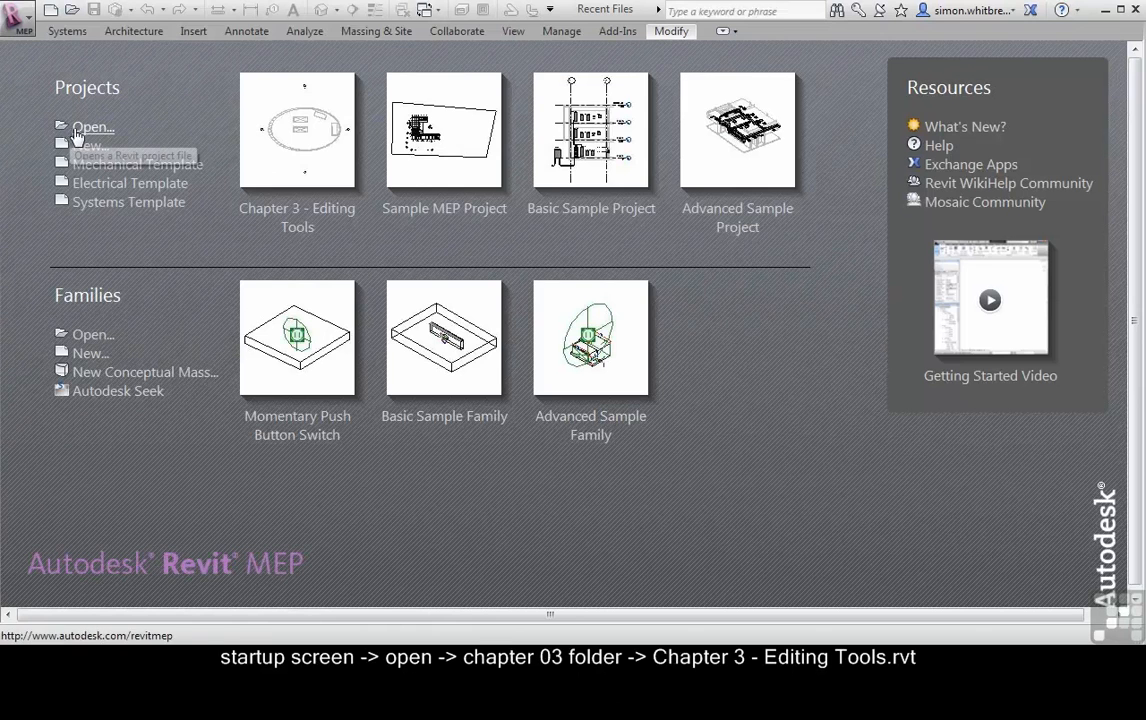
Open the Chapter 3 - Editing Tools.rvt project from the start screen
left_click(92, 128)
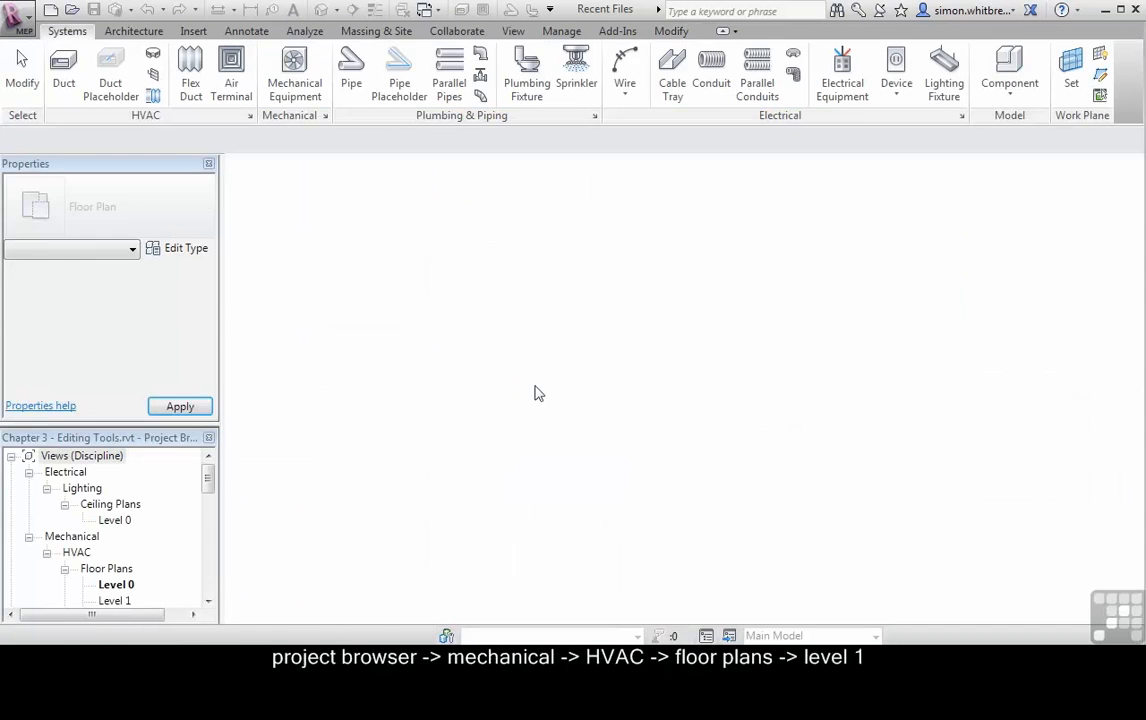
Open the Mechanical > HVAC Level 1 floor plan from the Project Browser
double_click(112, 584)
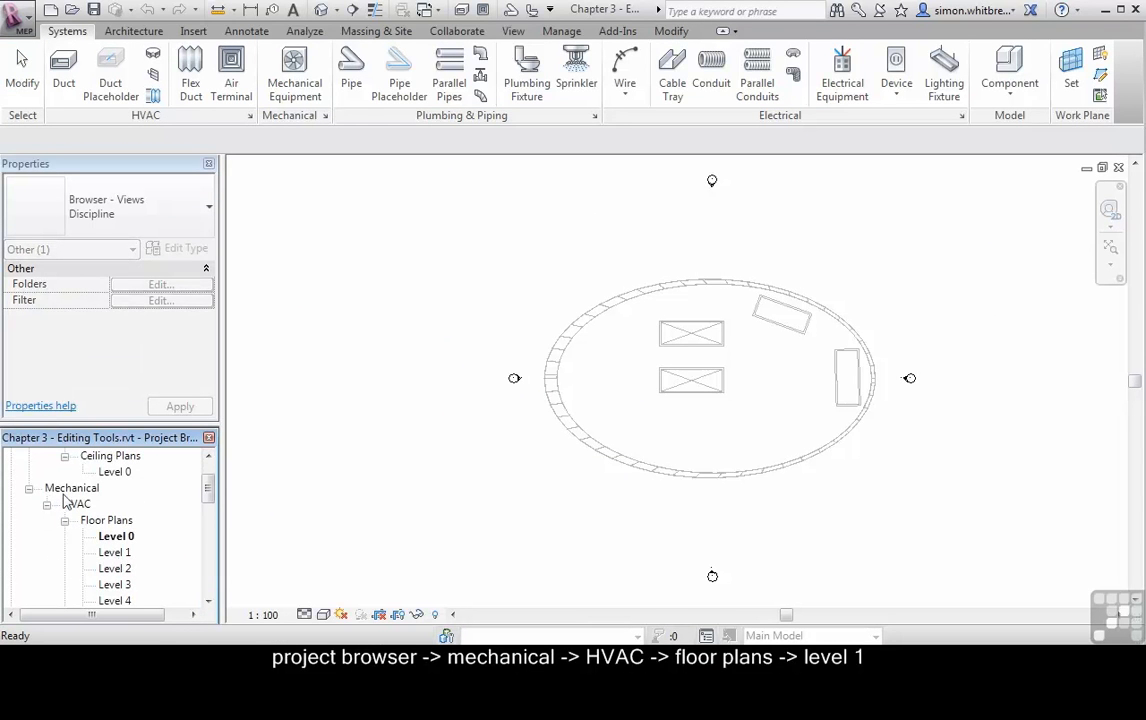
double_click(114, 552)
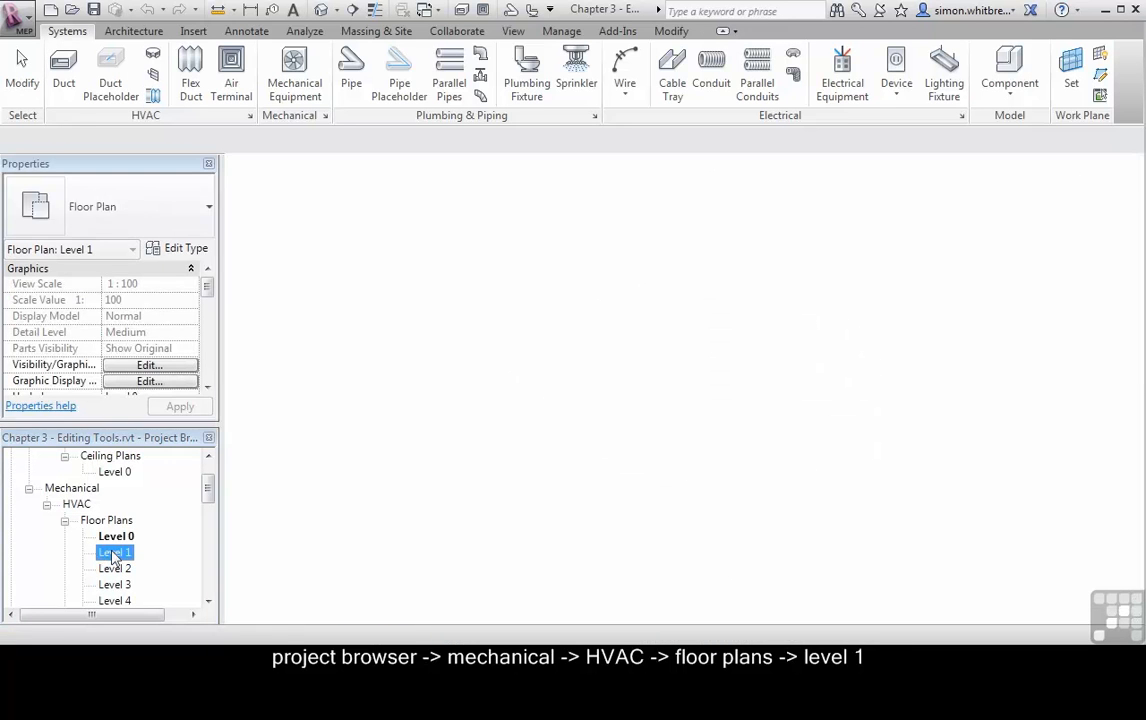
double_click(116, 552)
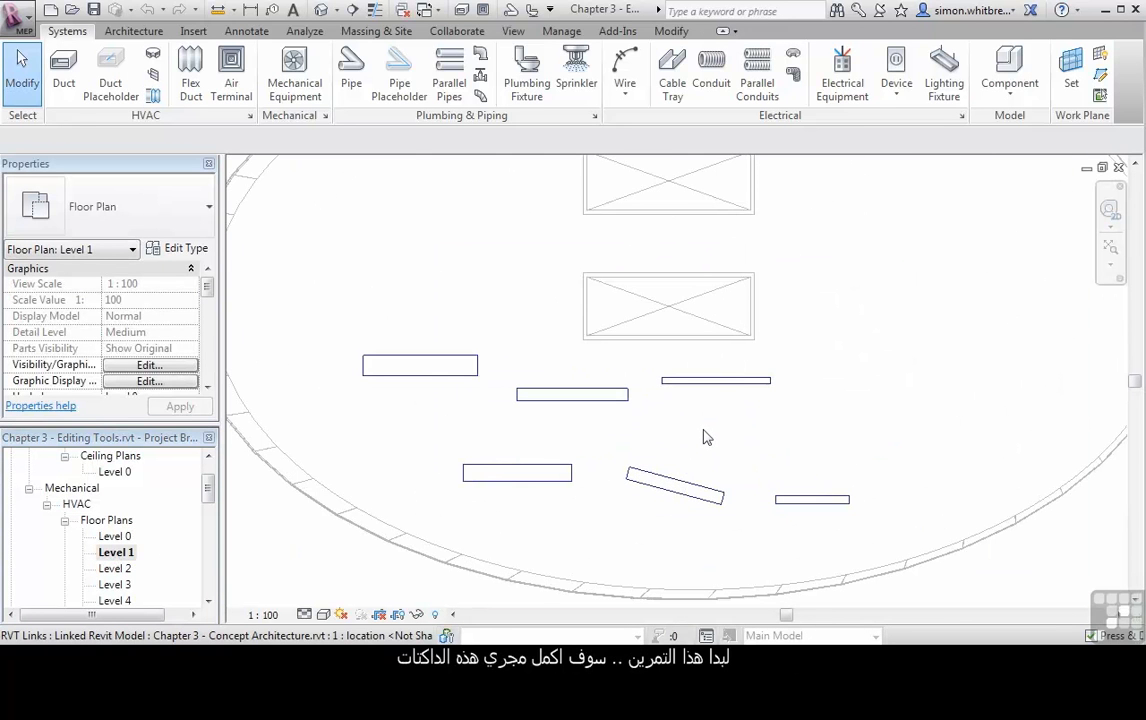
mouse_move(704, 436)
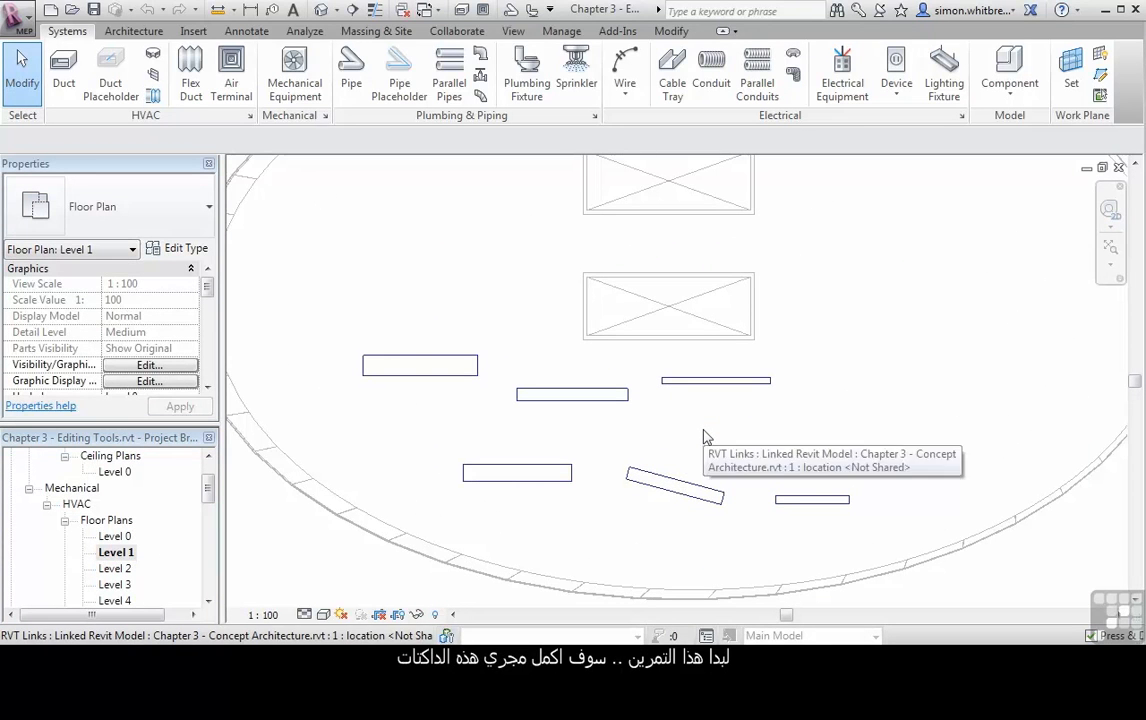
mouse_move(656, 448)
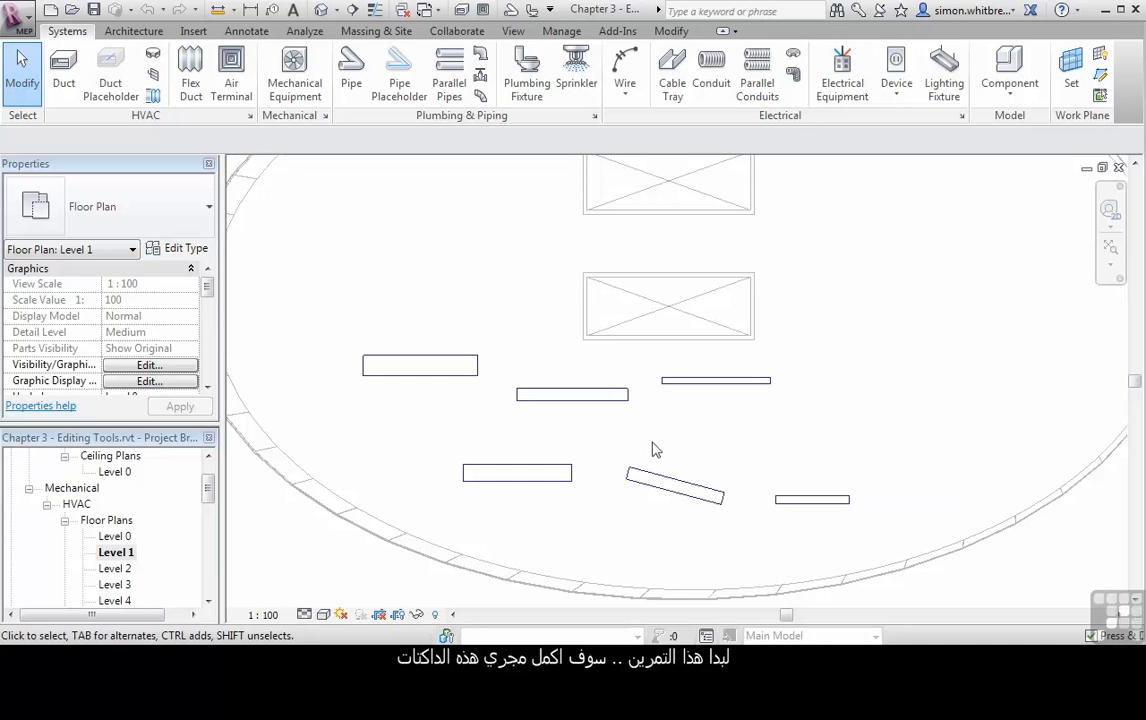
mouse_move(502, 432)
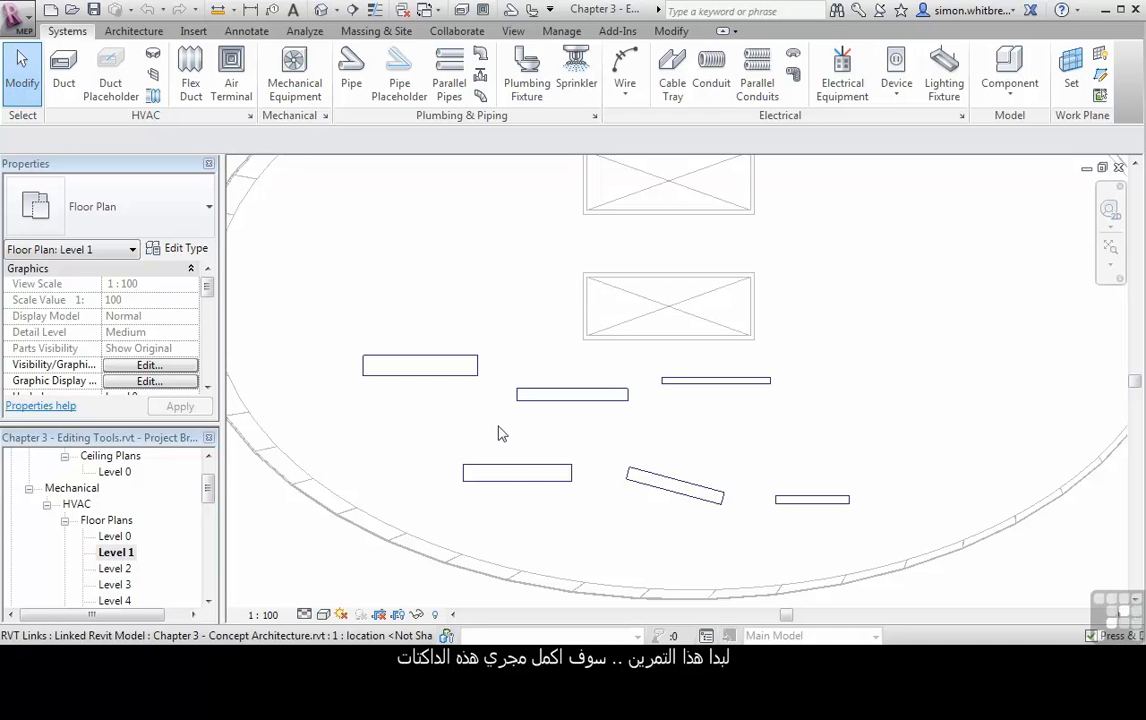
Start Trim/Extend to Corner to join the bottom duct segments
left_click(670, 32)
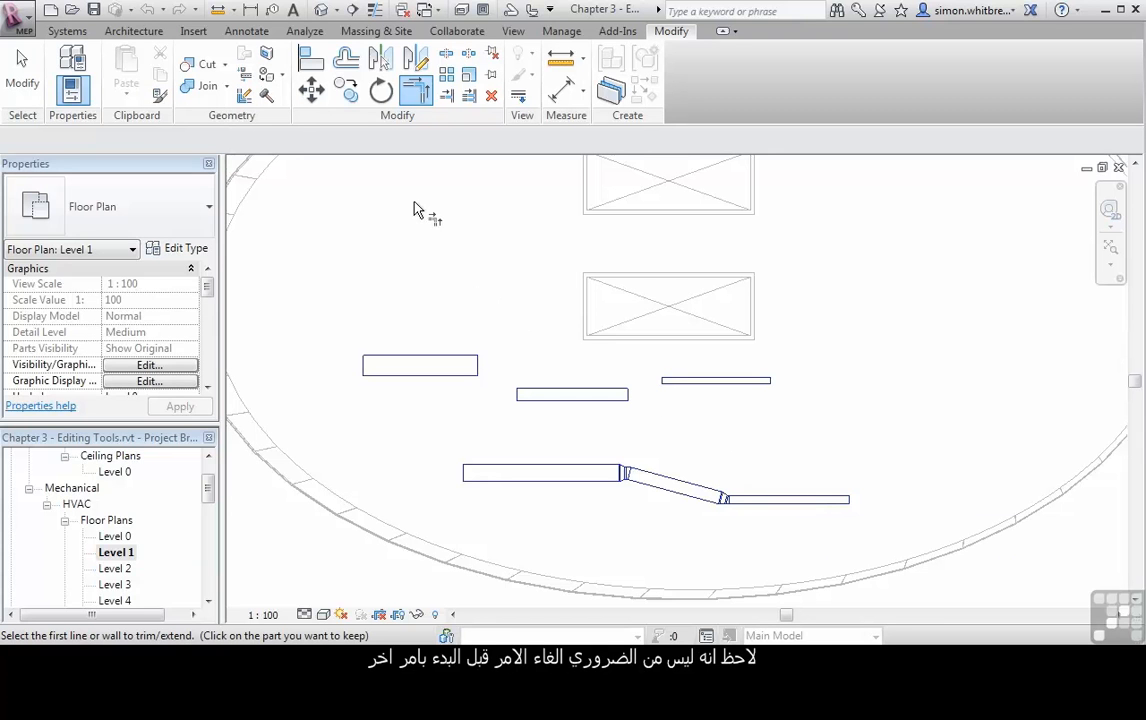
mouse_move(344, 66)
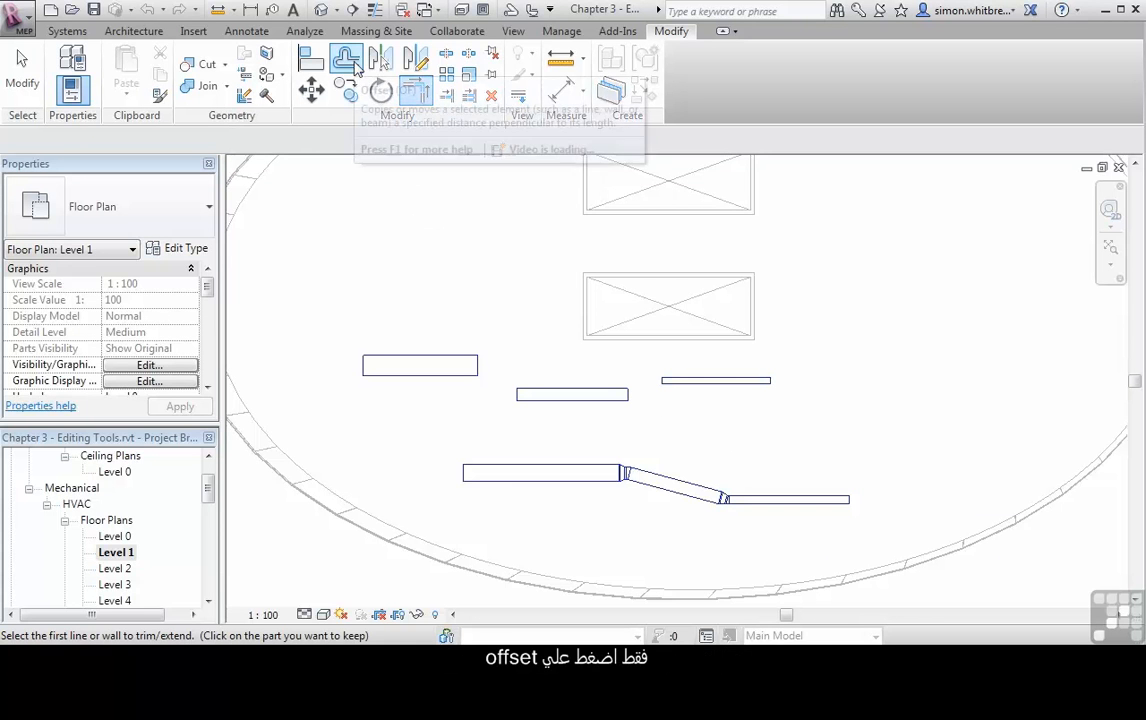
Offset a copy of the upper-left duct 2000 upward using Numerical mode
left_click(344, 62)
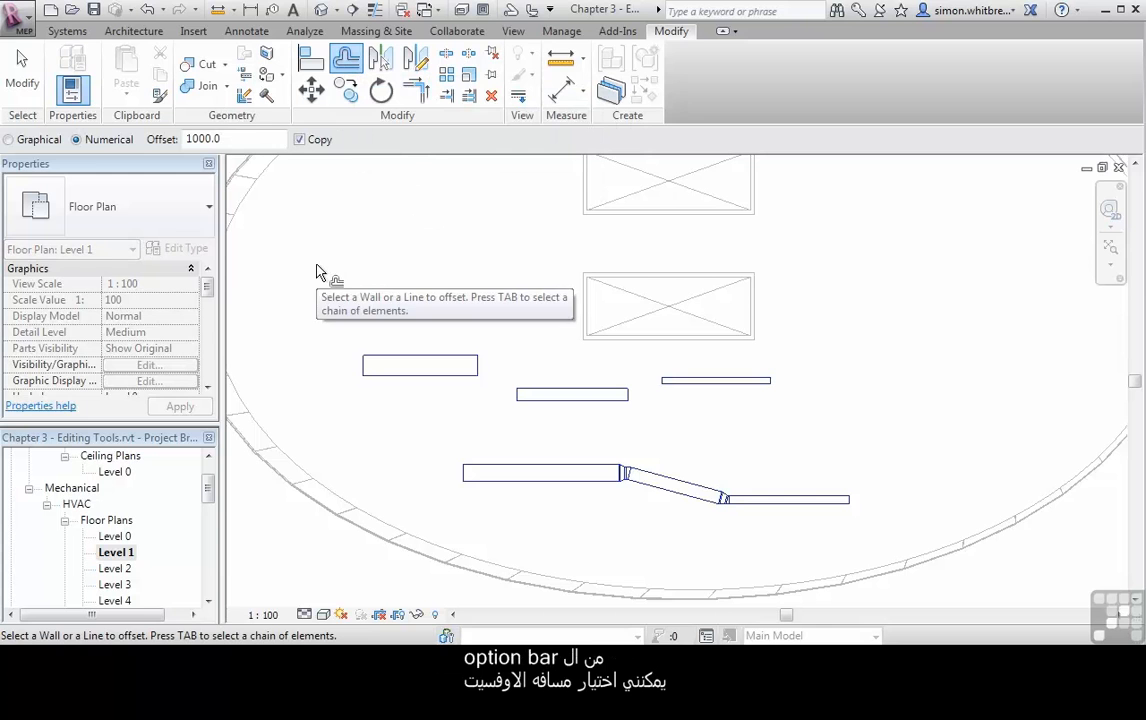
type("2")
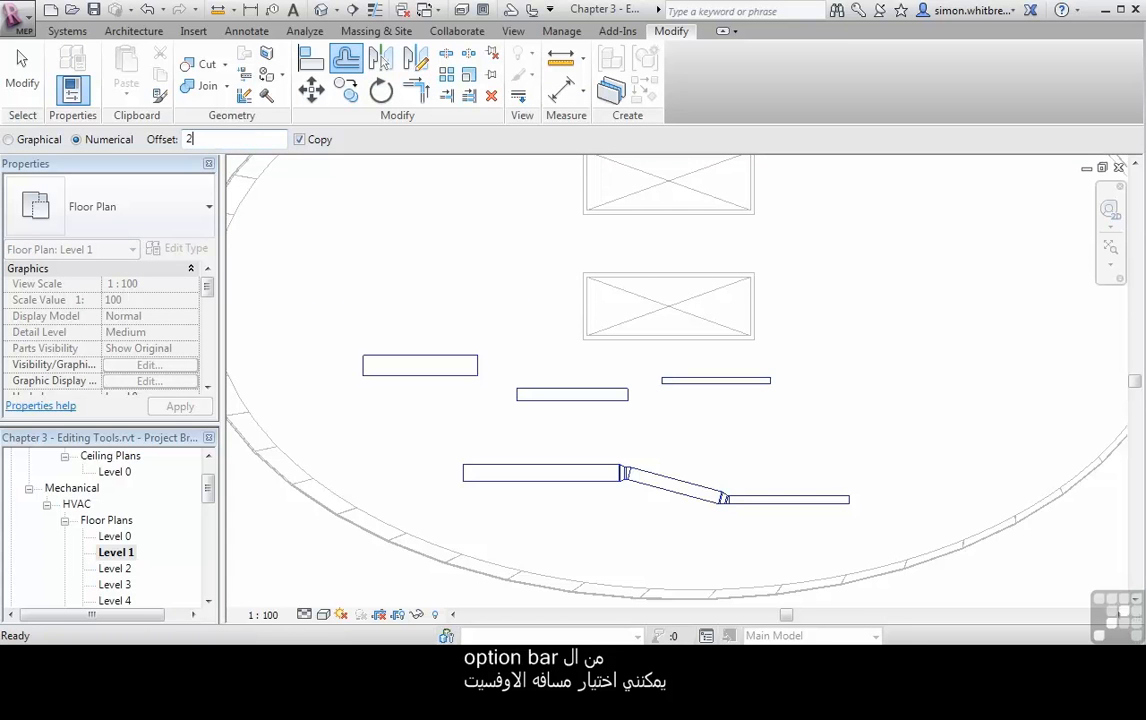
type("000")
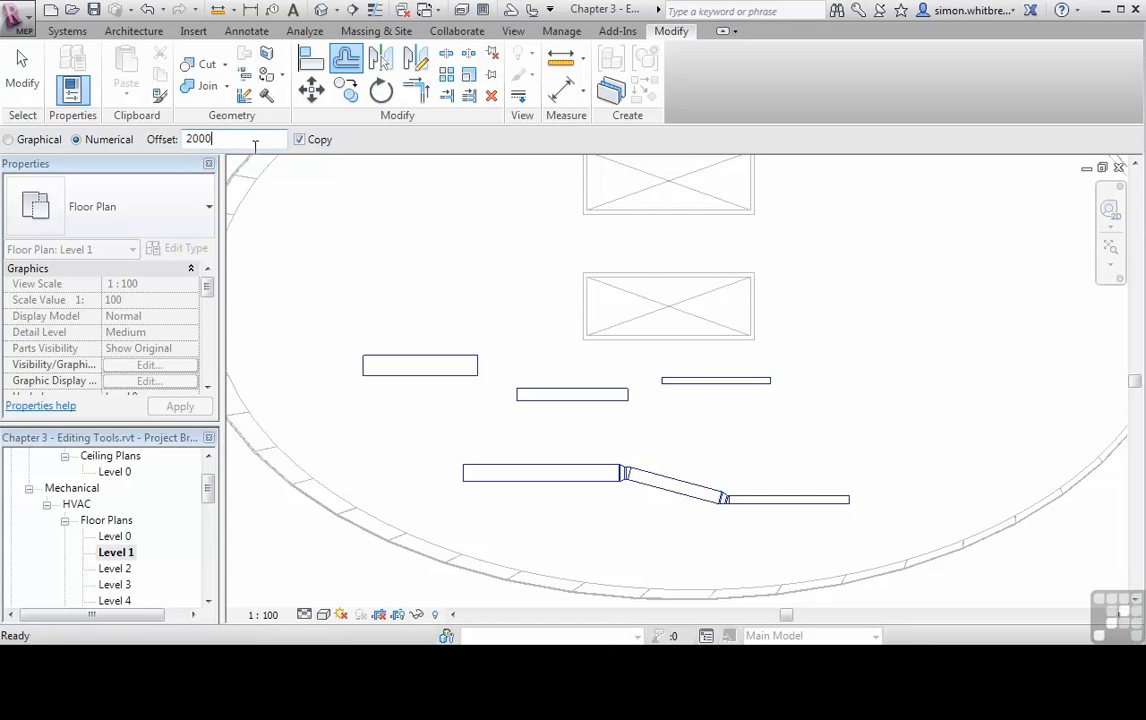
mouse_move(408, 360)
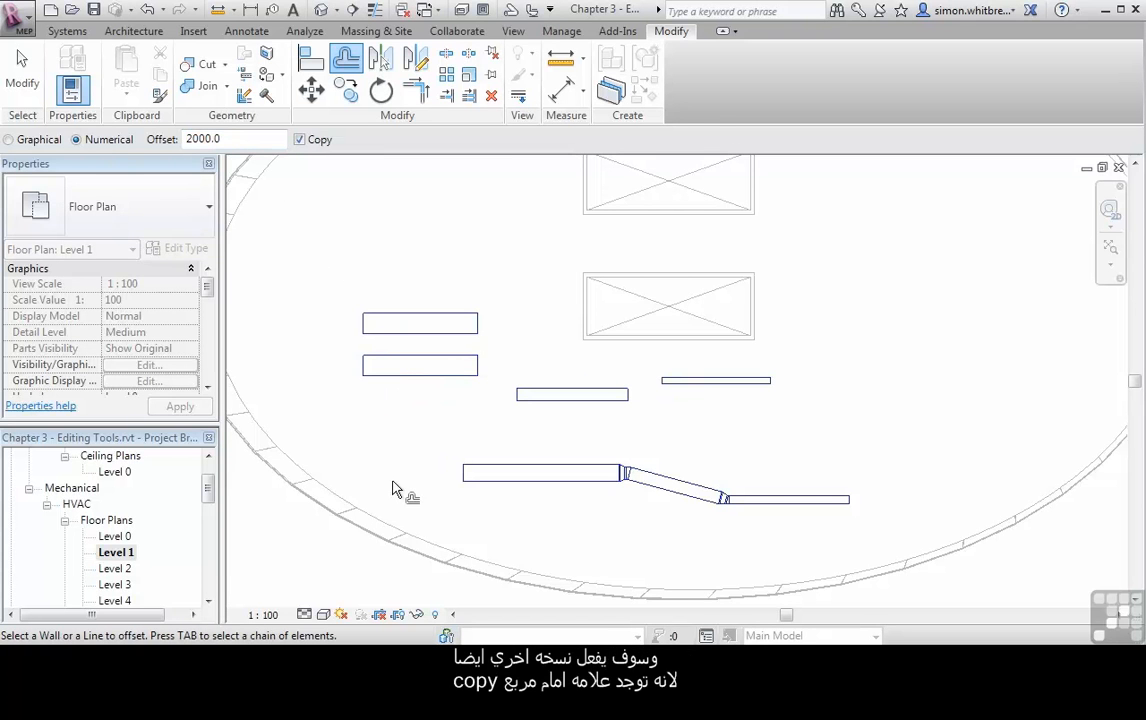
left_click(300, 140)
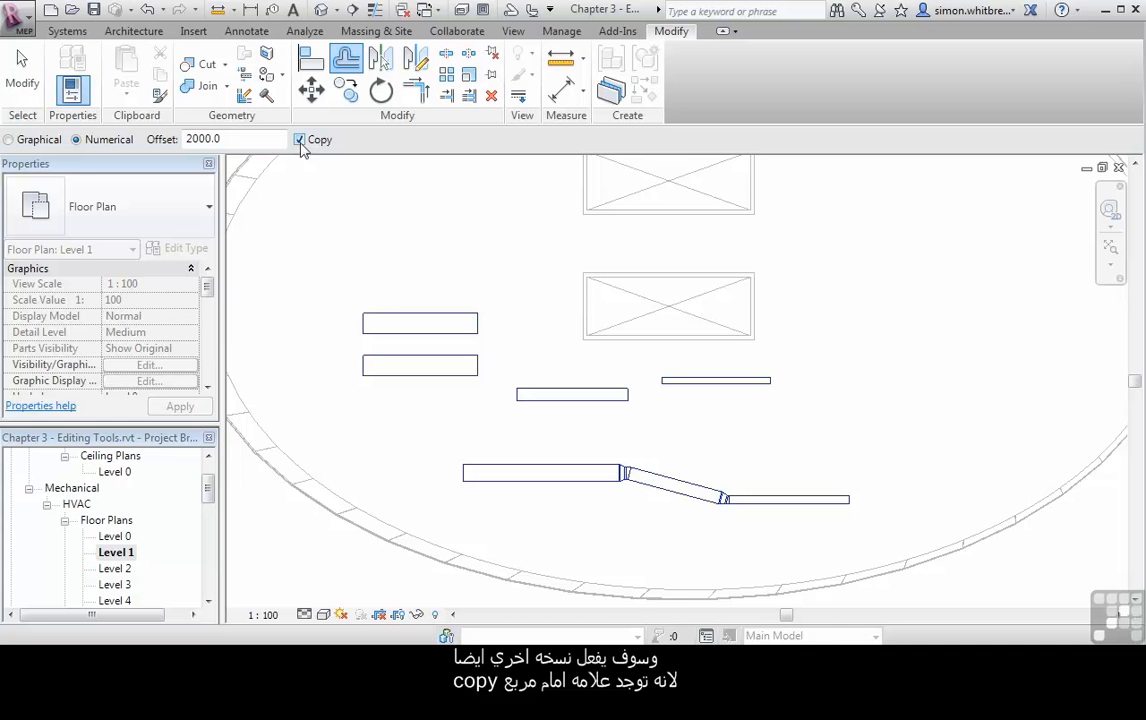
With Copy off, move that copy another 2000 higher, then re-enable Copy
left_click(300, 140)
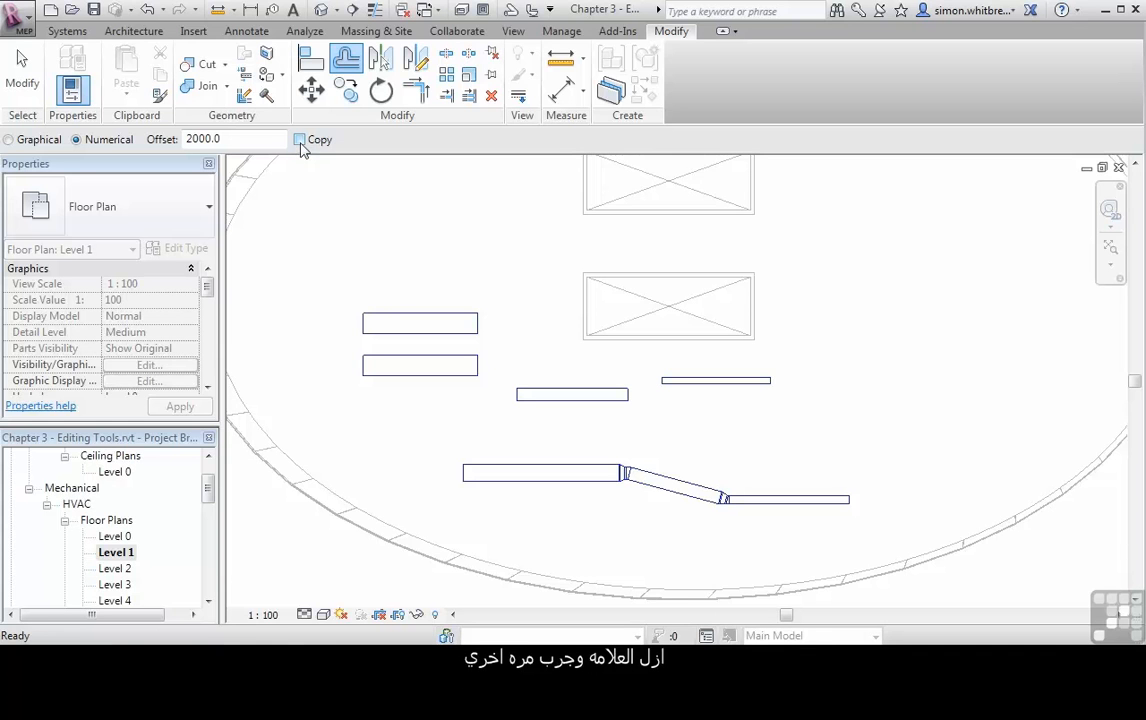
mouse_move(404, 320)
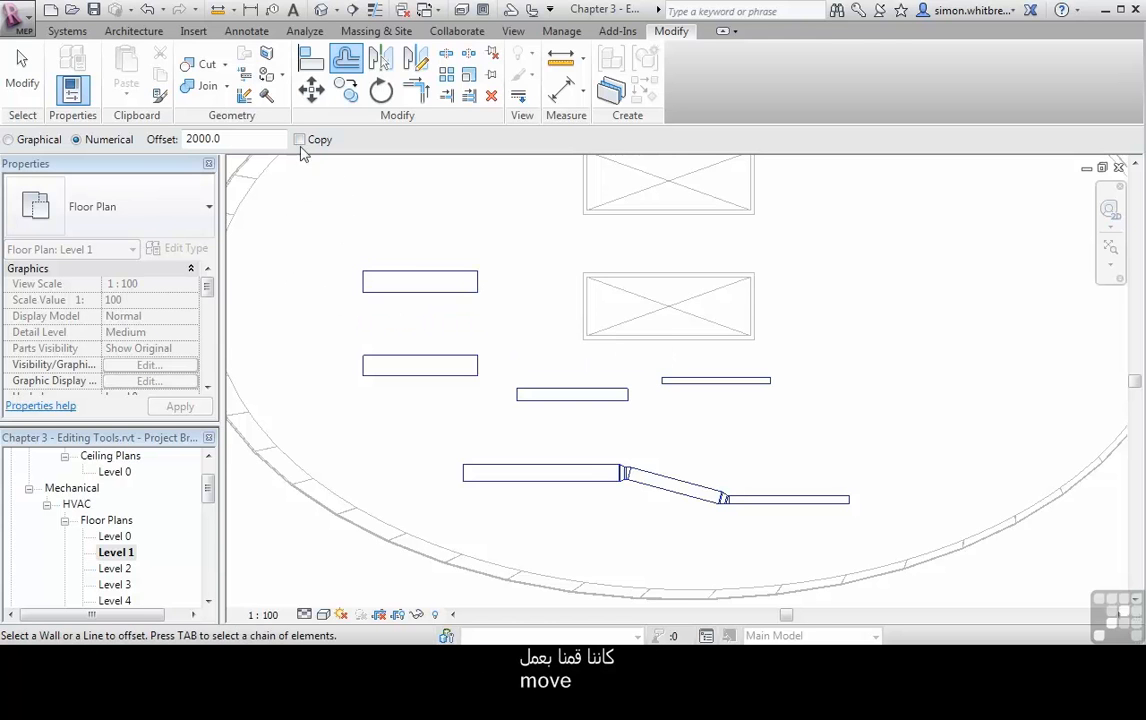
left_click(300, 140)
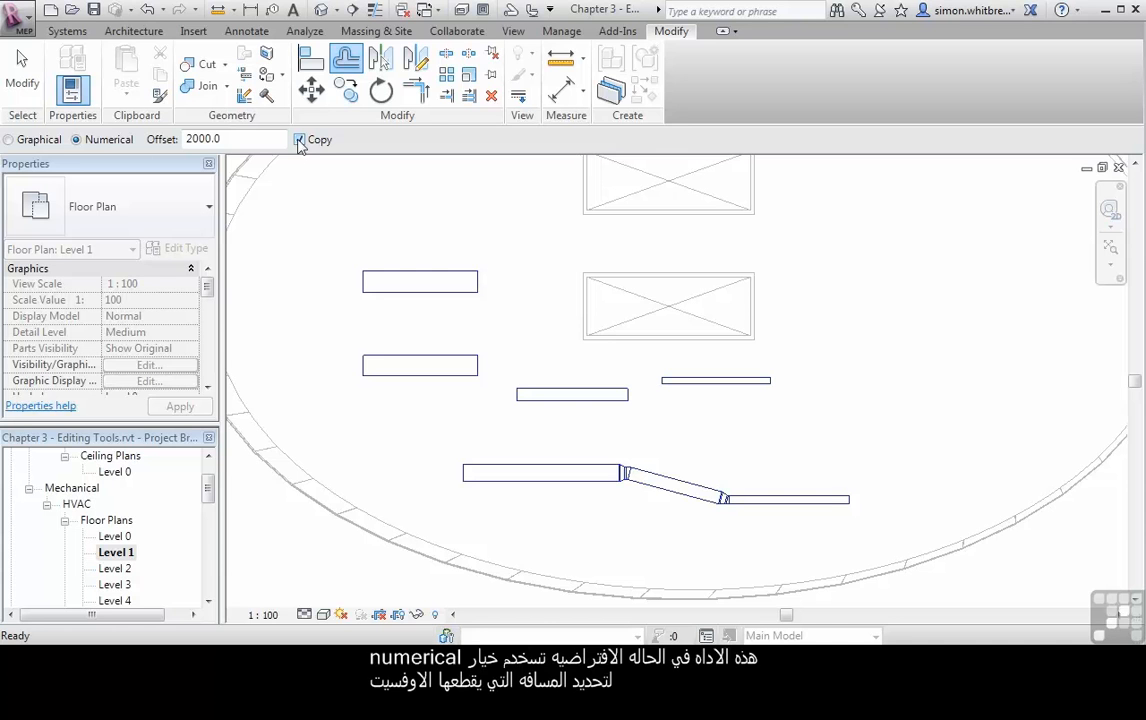
left_click(10, 140)
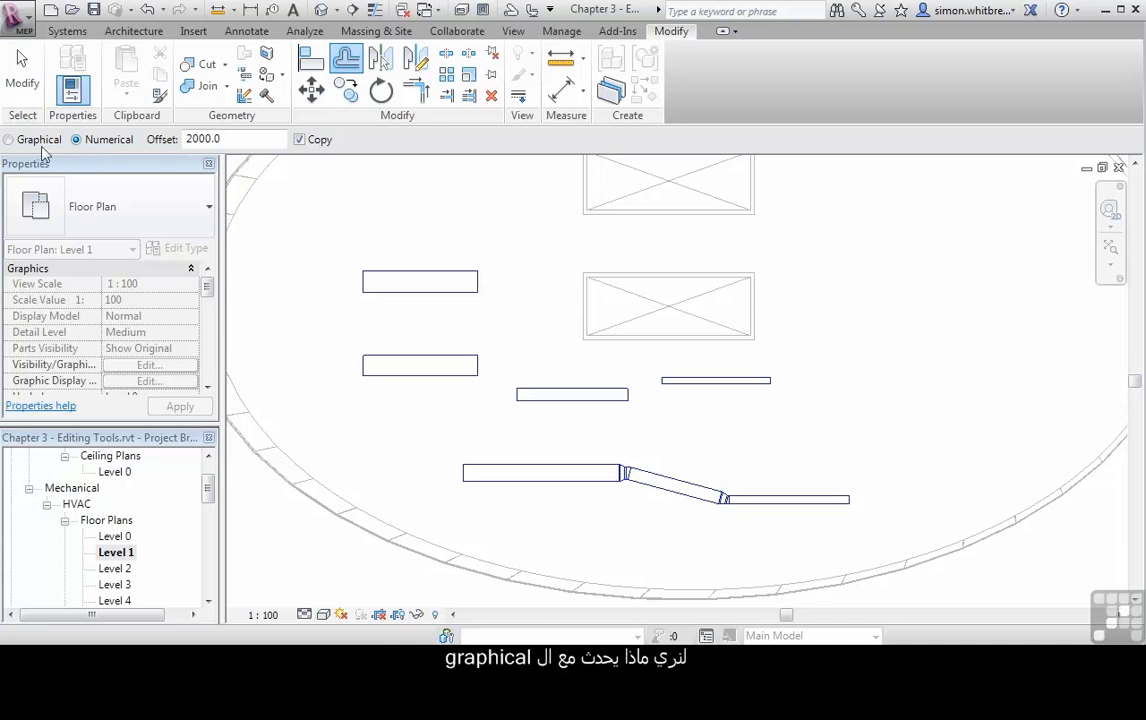
Using Graphical offset, place a copy of the upper duct 4000 above it
left_click(8, 140)
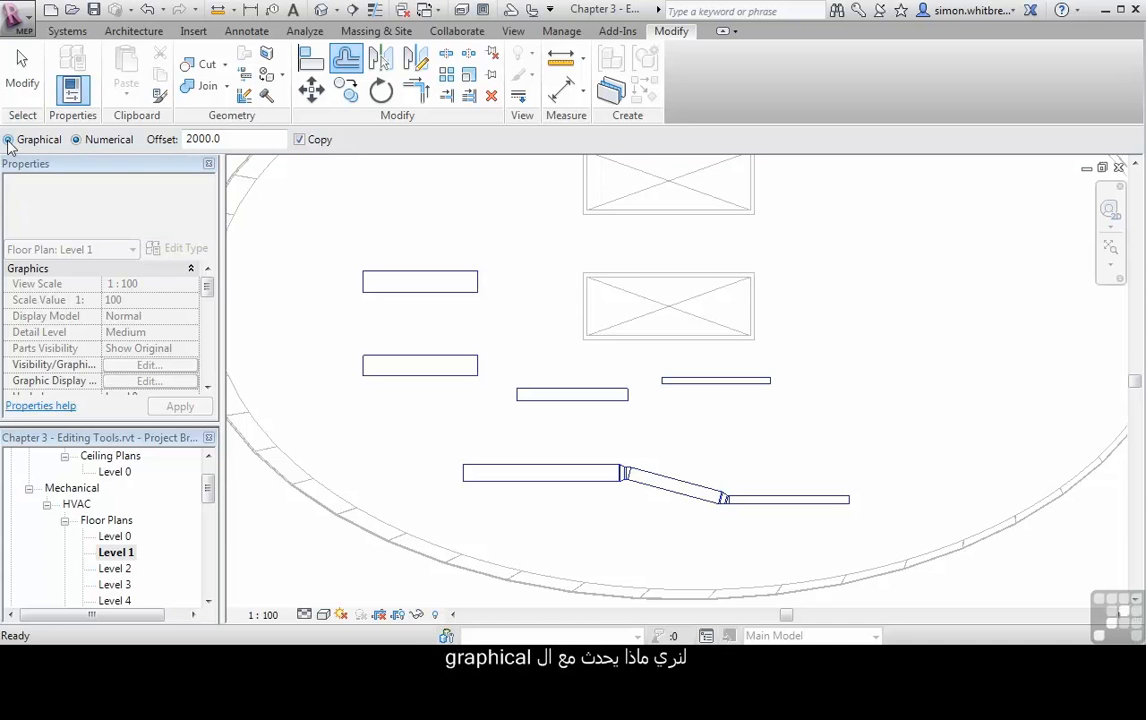
left_click(420, 280)
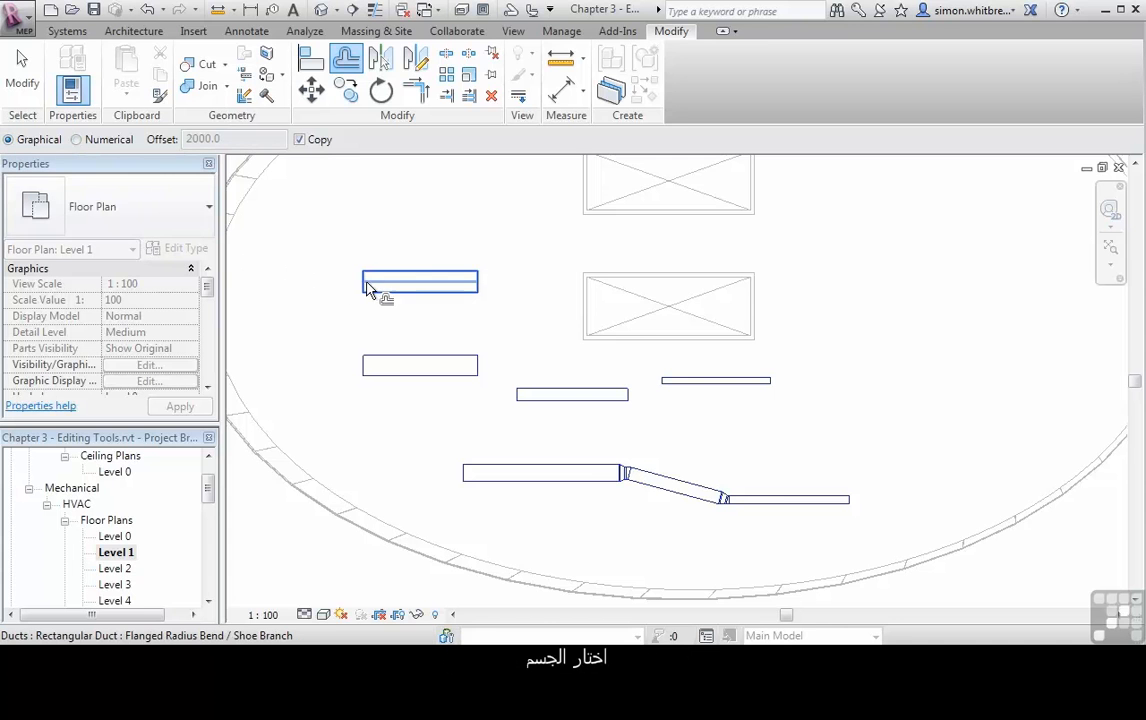
mouse_move(376, 292)
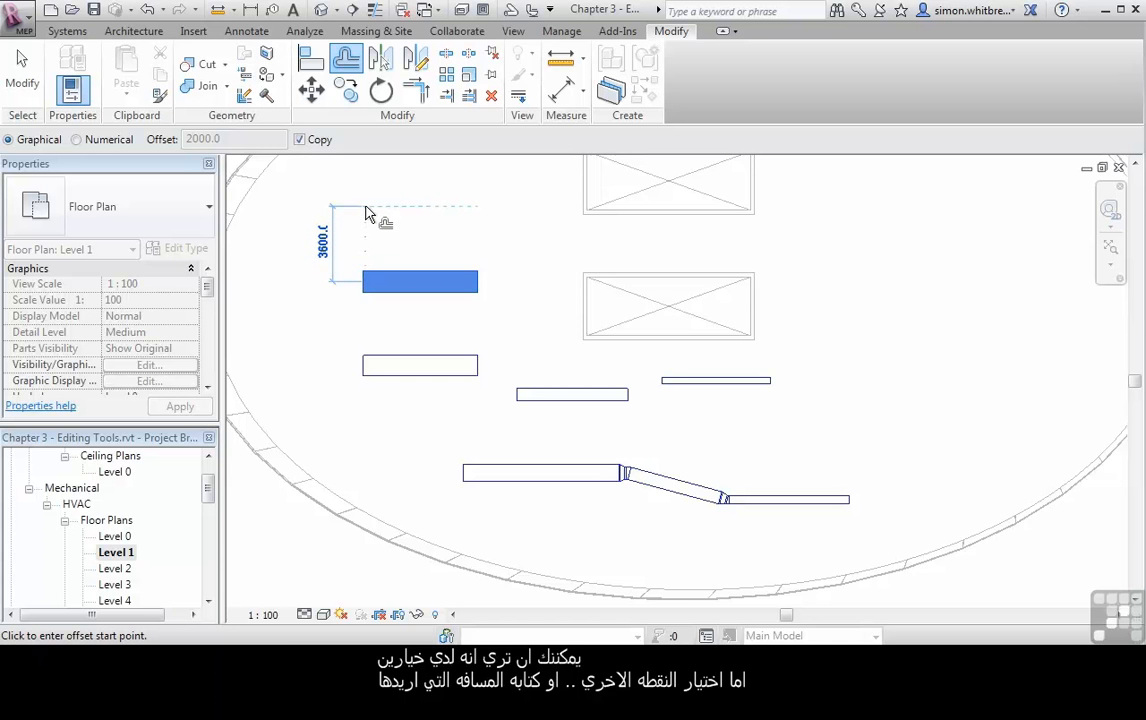
type("4000")
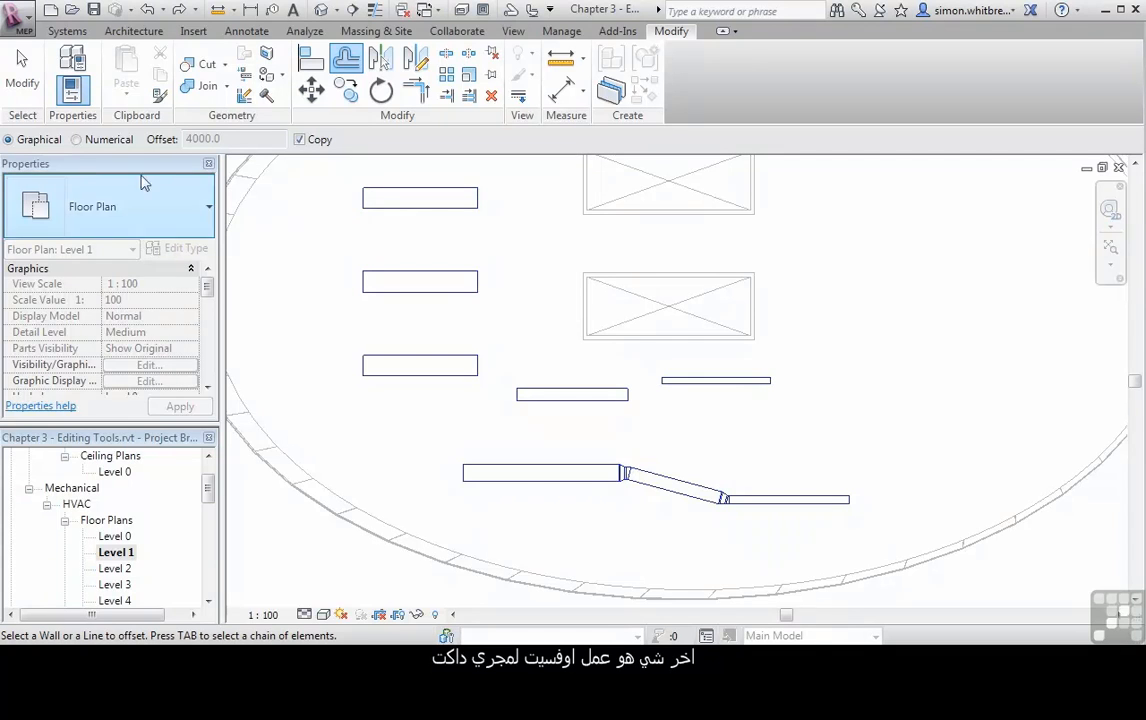
Switch the offset back to Numerical mode with distance 2000.0
left_click(70, 140)
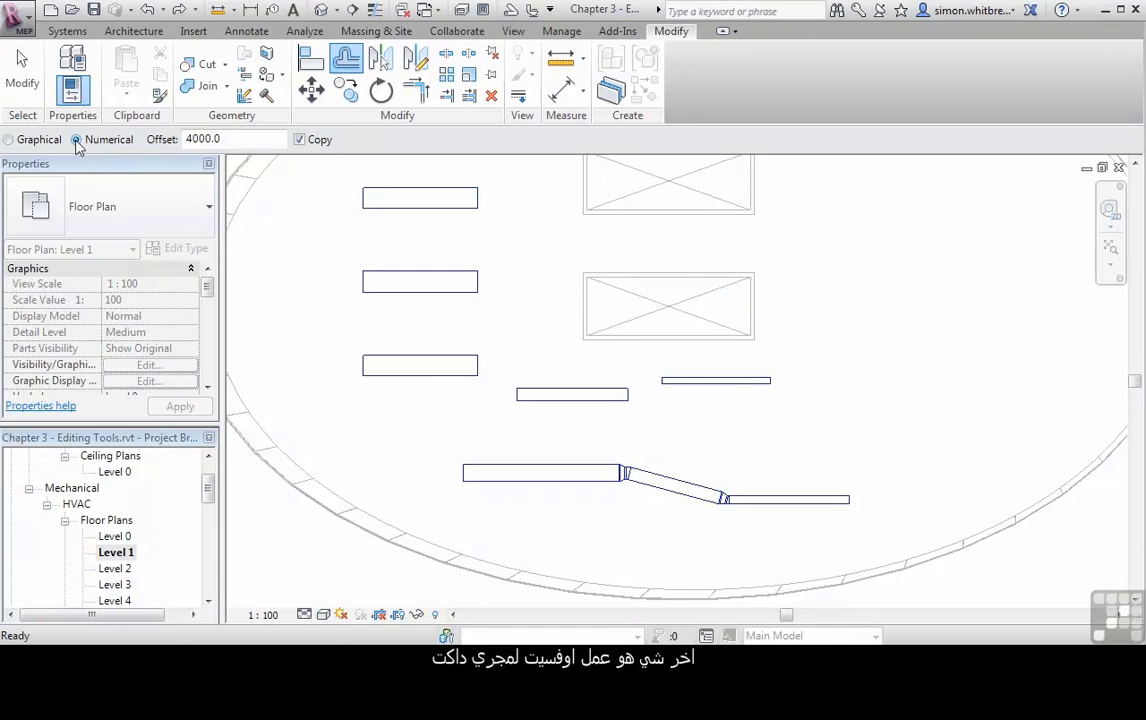
type("2000.0")
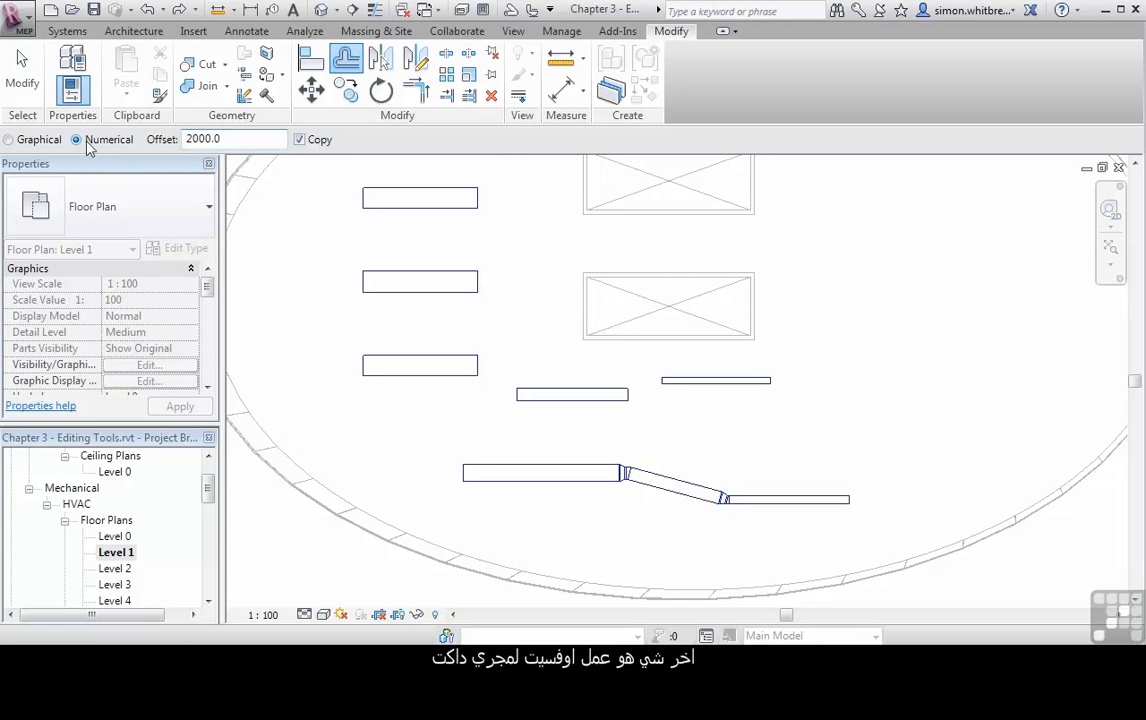